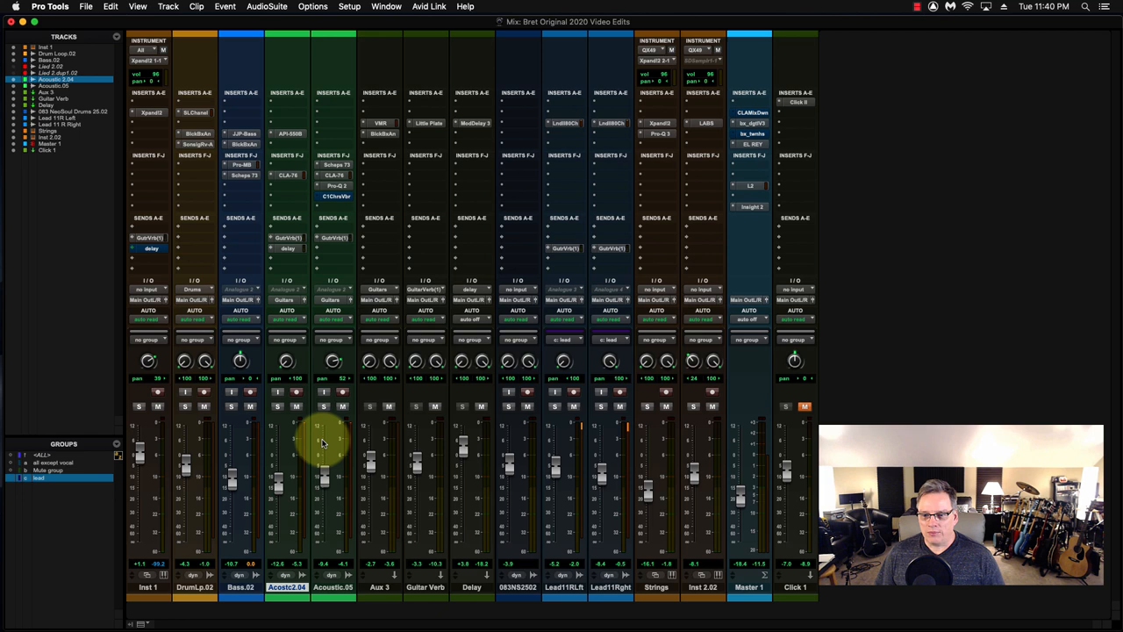
Solo the Acoustic guitar track so only it plays in the mix.
left_click(464, 407)
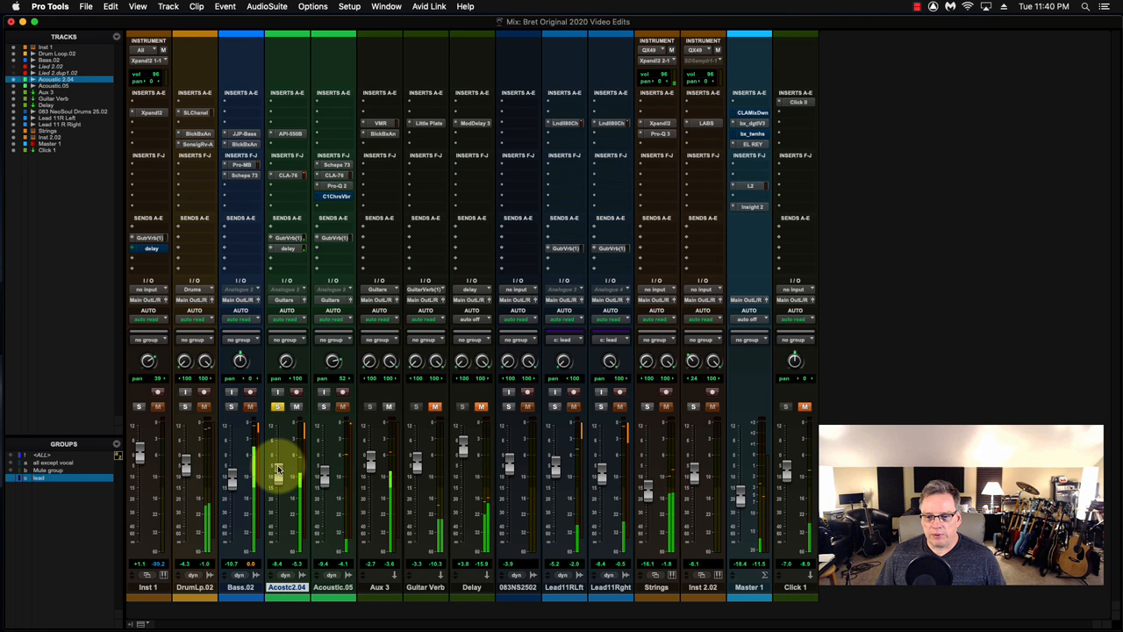
left_click_drag(277, 465, 277, 427)
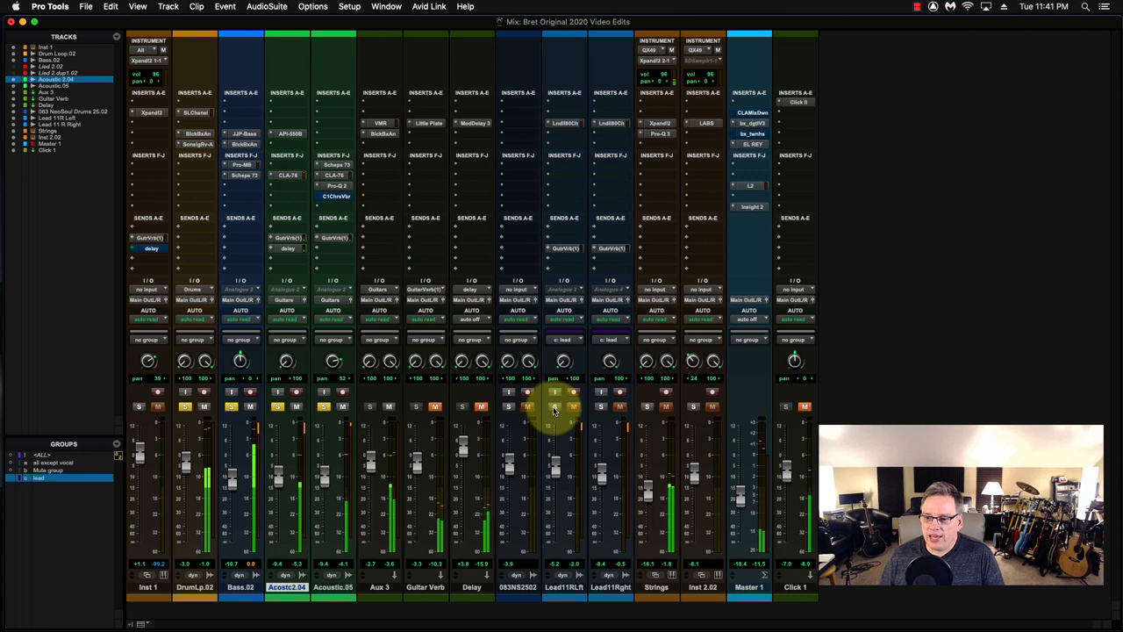
Toggle solo on the Strings and neighbouring tracks, leaving the acoustic guitar soloed.
left_click(555, 407)
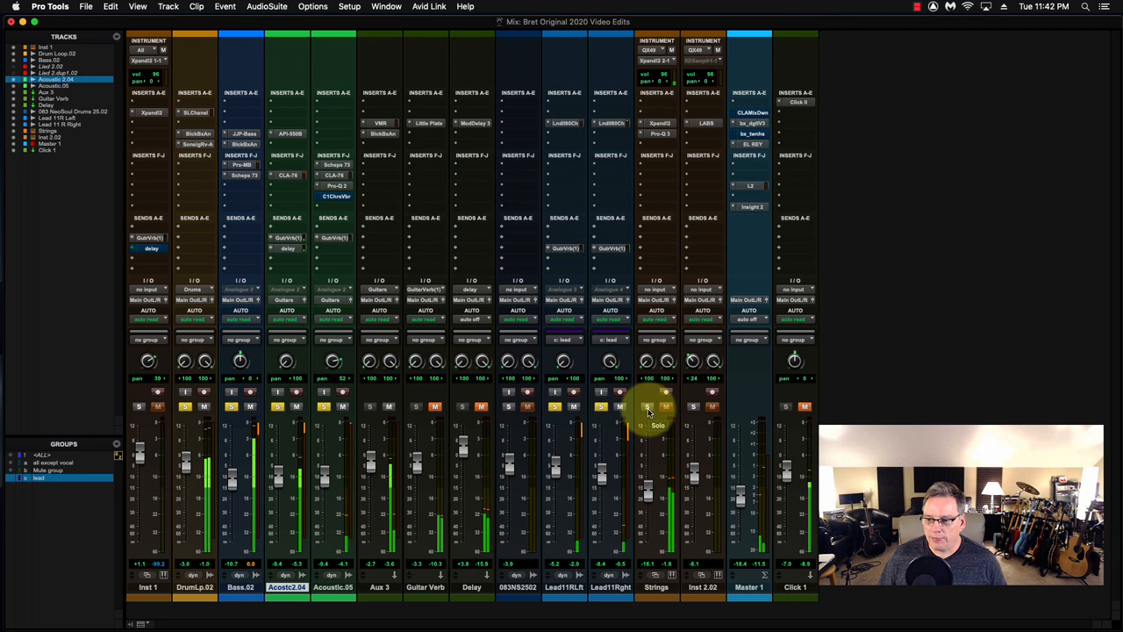
left_click(648, 408)
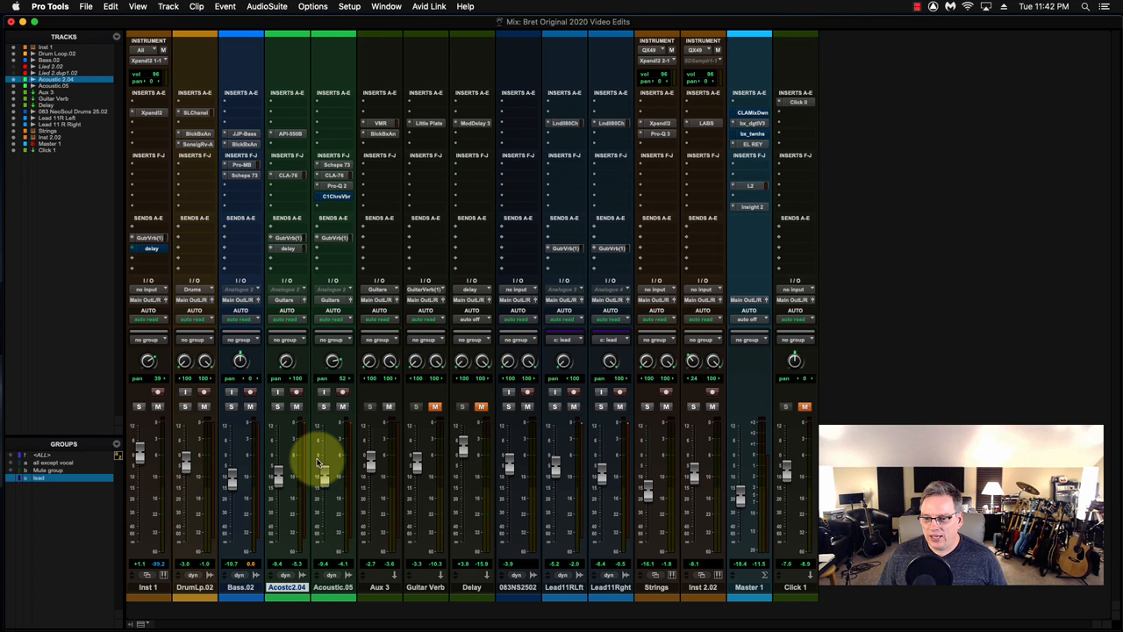
mouse_move(281, 456)
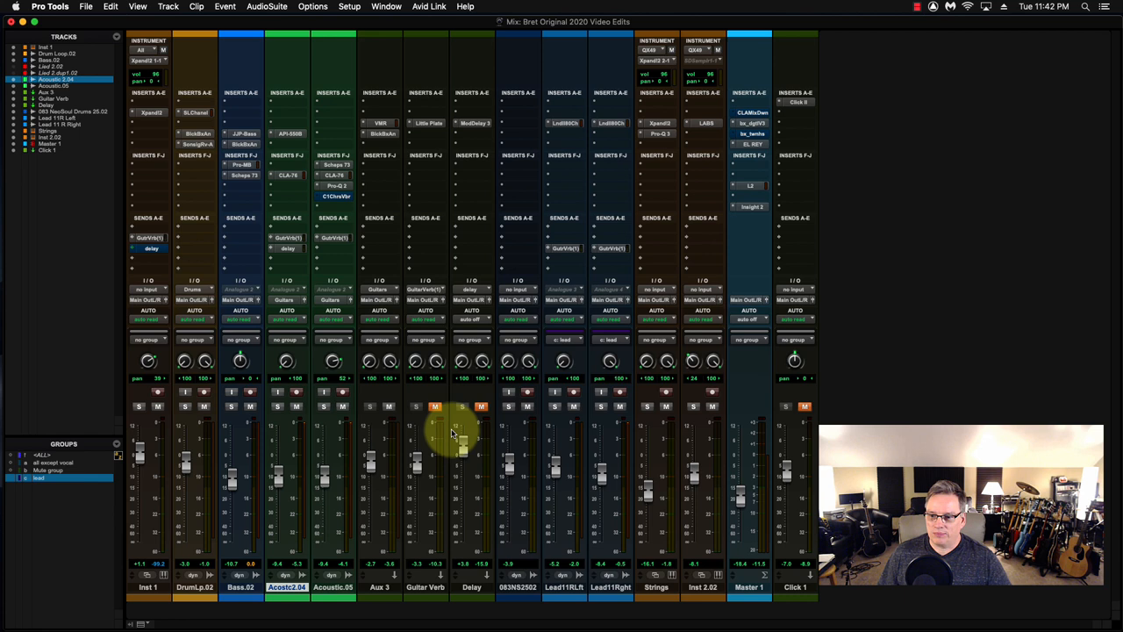
Solo the Delay return track alongside the acoustic guitar.
left_click(481, 407)
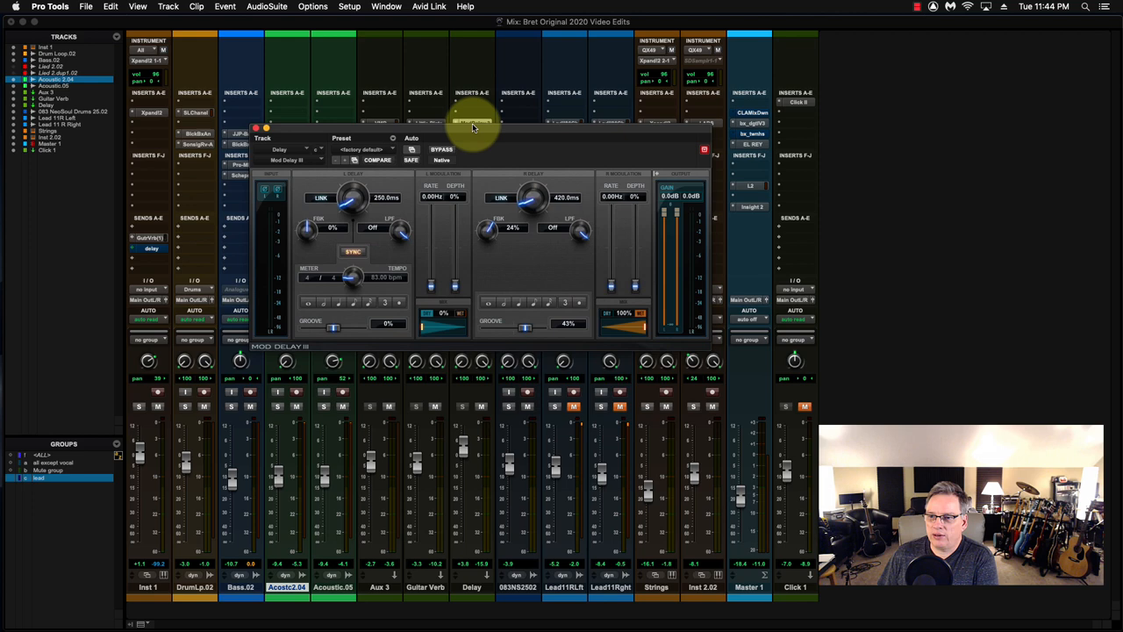
Reposition the Mod Delay III window so the mixer faders and meters remain visible.
left_click_drag(474, 123, 474, 186)
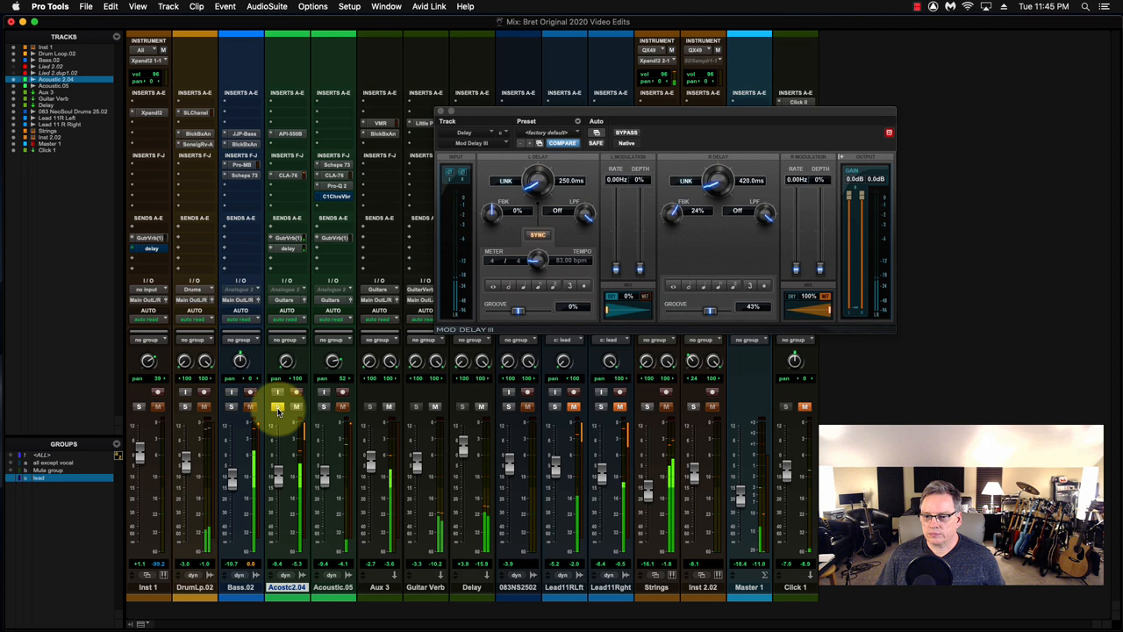
left_click(278, 407)
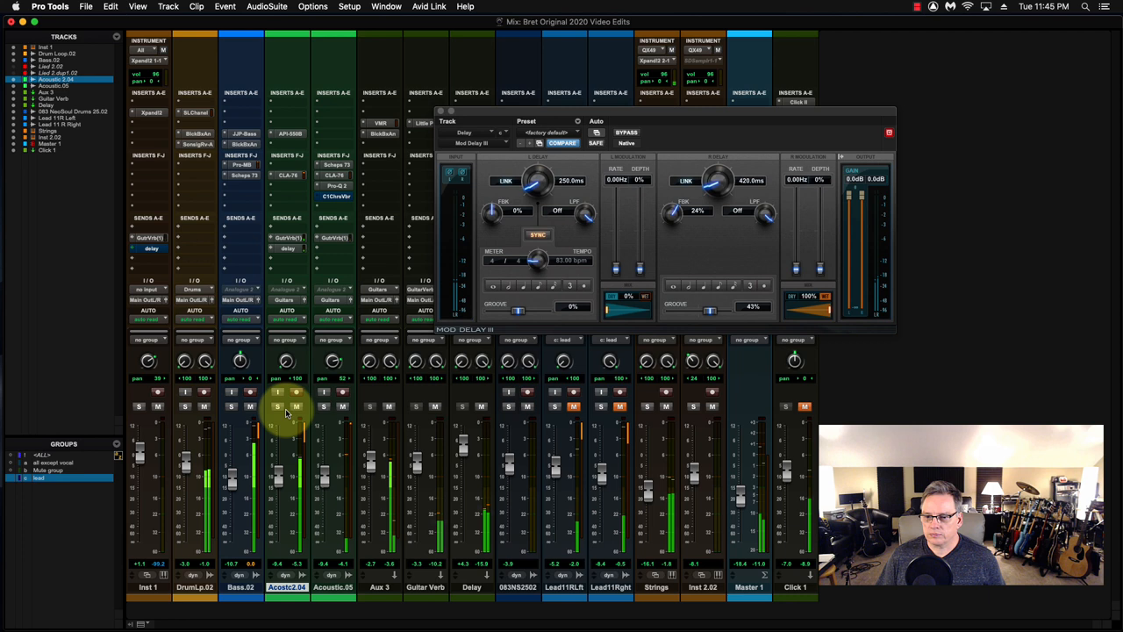
left_click(463, 407)
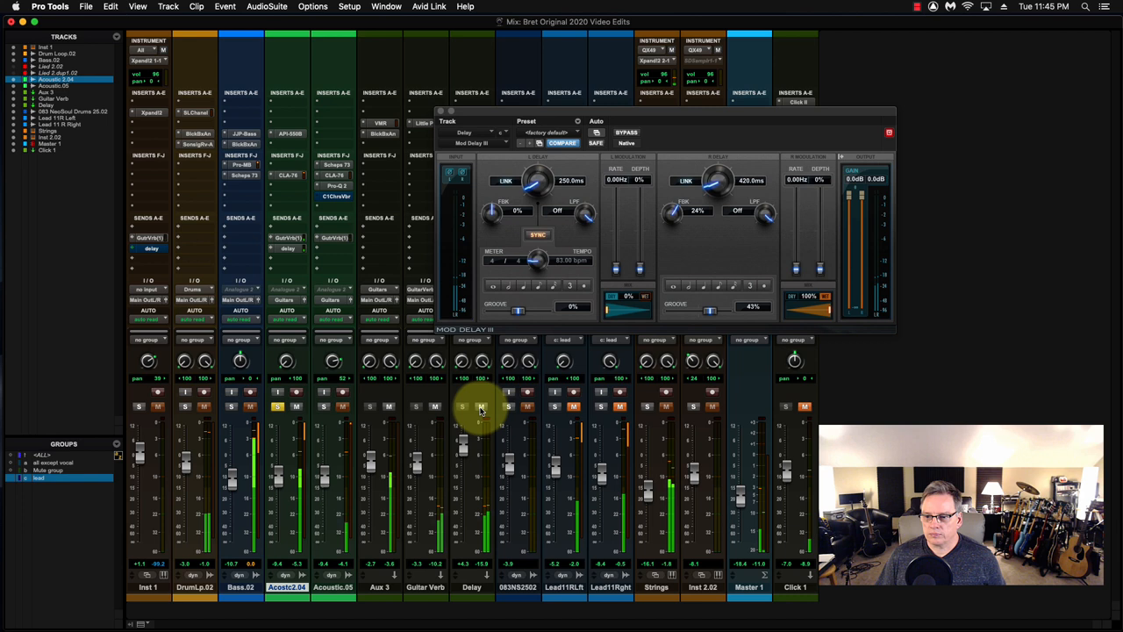